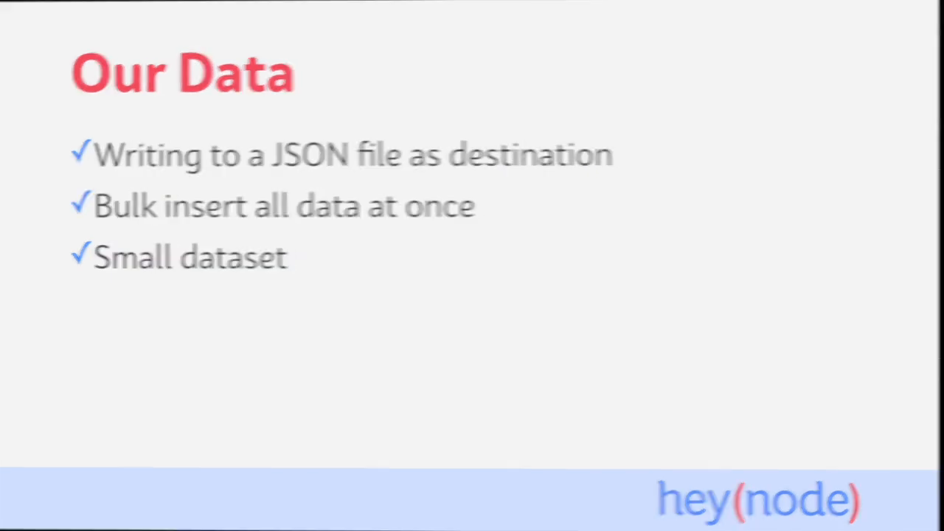
Advance to the 'Our Data' slide covering the JSON file destination, bulk insert and small dataset.
{"action": "key", "text": "Right"}
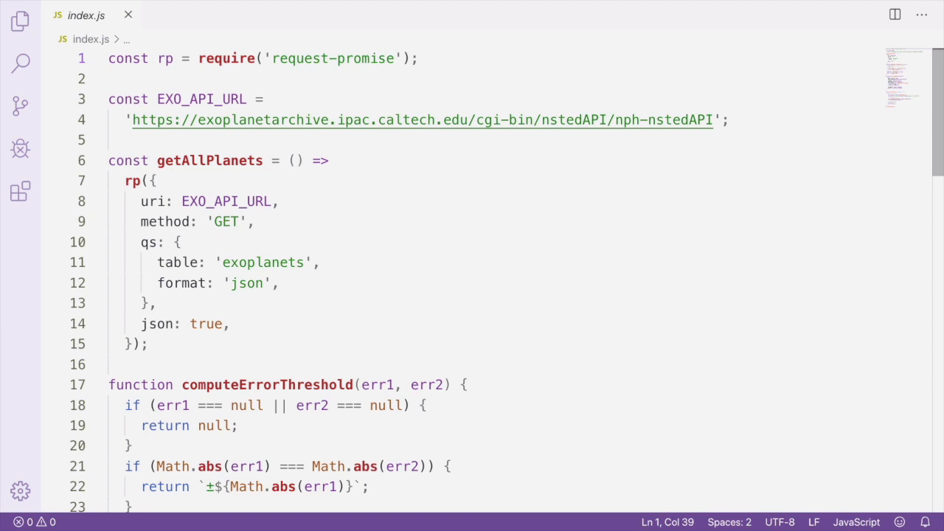
Require promisify from 'util' and fs, and begin a writeFilePromised constant at the top of index.js.
{"action": "type", "text": "const { promisify } = require('util');"}
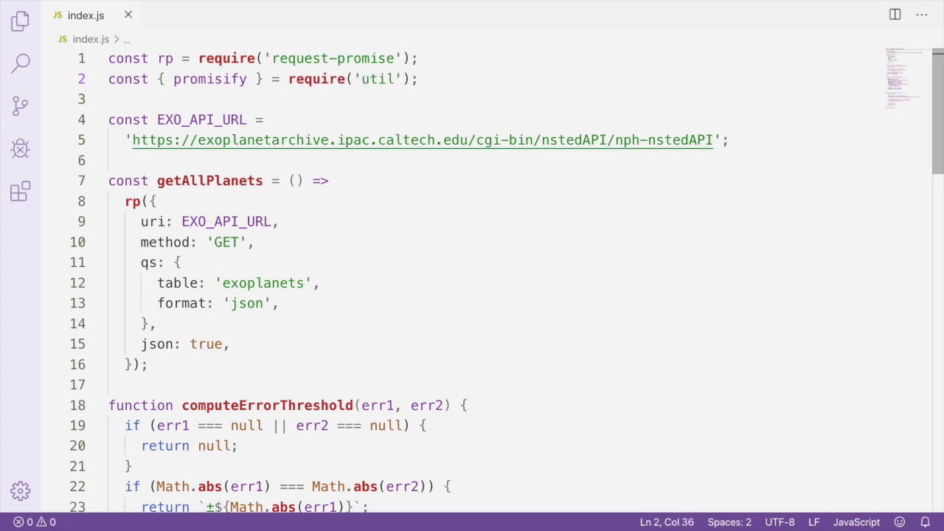
{"action": "type", "text": "const fs = requ"}
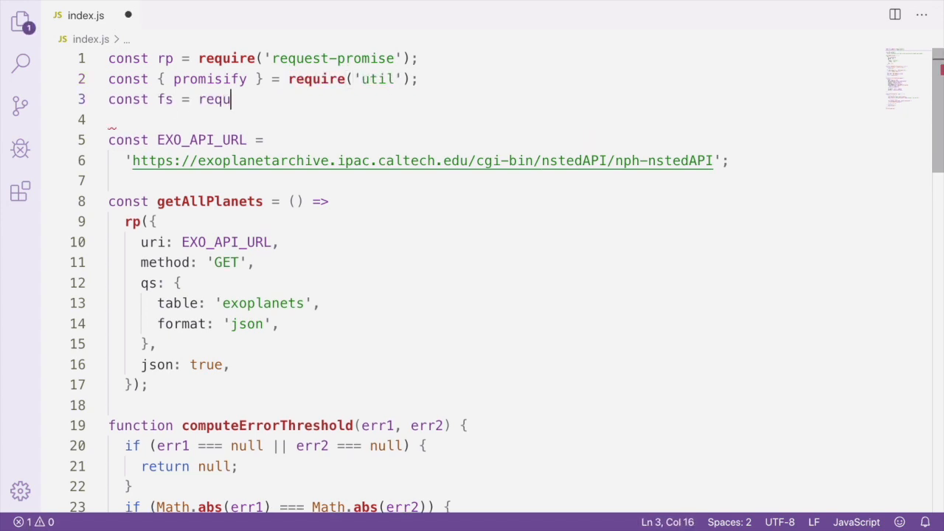
{"action": "type", "text": "ire('fs');"}
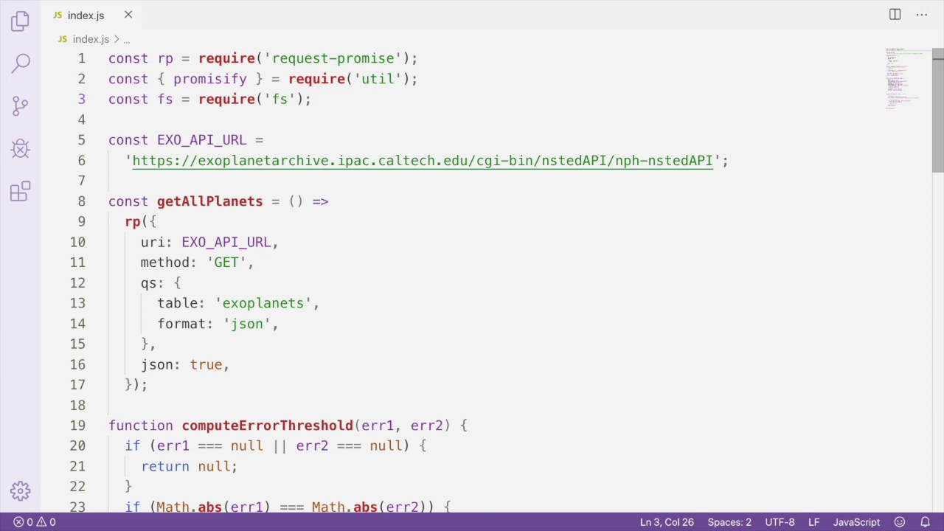
{"action": "type", "text": "const writeFilePromised"}
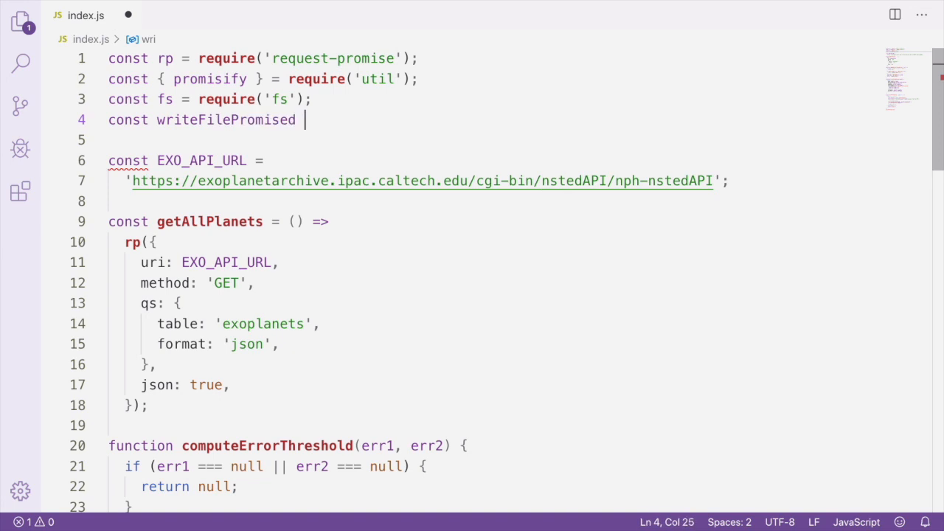
{"action": "scroll", "scroll_direction": "down", "scroll_amount": 3}
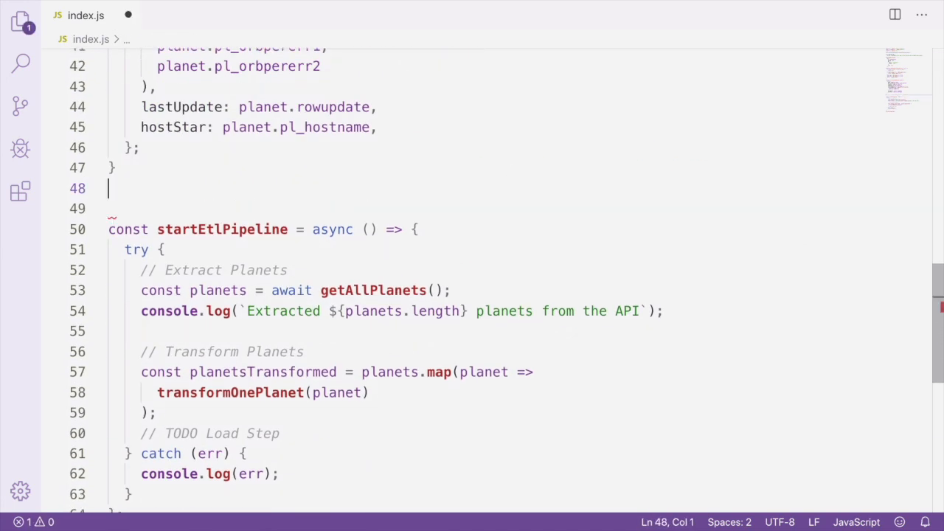
Define bulkLoadPlanetsToFile returning writeFilePromised(outputFilePath, JSON.stringify(planets, null, 2)), plus a Load Planets comment.
{"action": "type", "text": "function bulkLoadPlanetsToFile(planets, outputFilePath) {"}
{"action": "type", "text": "return writeFilePro"}
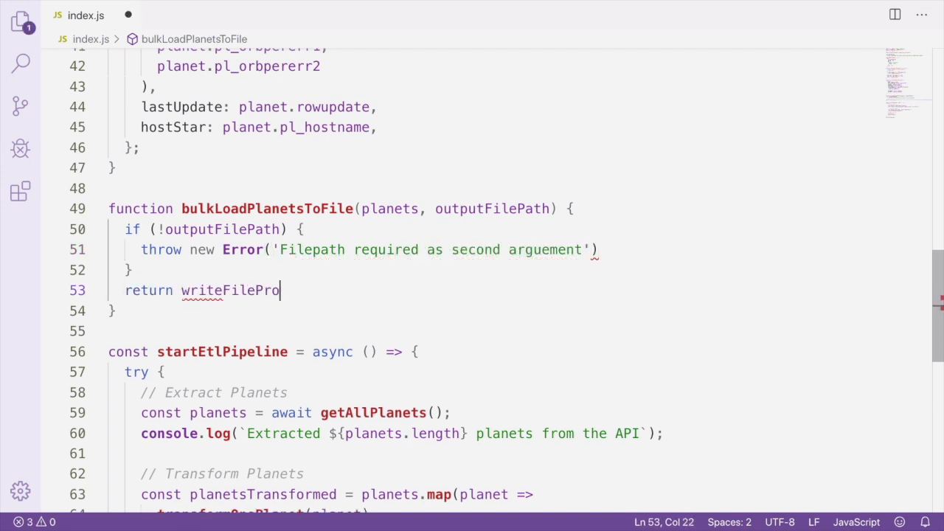
{"action": "type", "text": "mised(outputFilePath, JSON.s"}
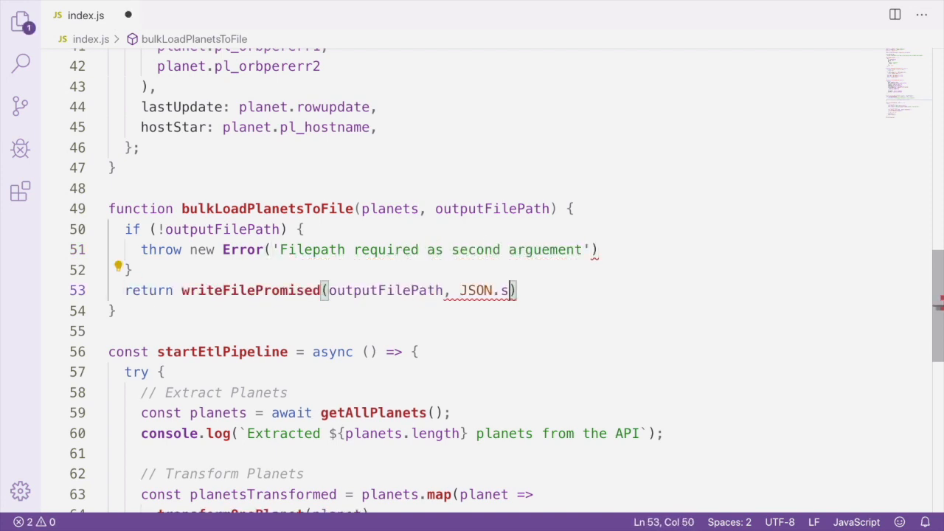
{"action": "type", "text": "tringify(planets, null, 2));"}
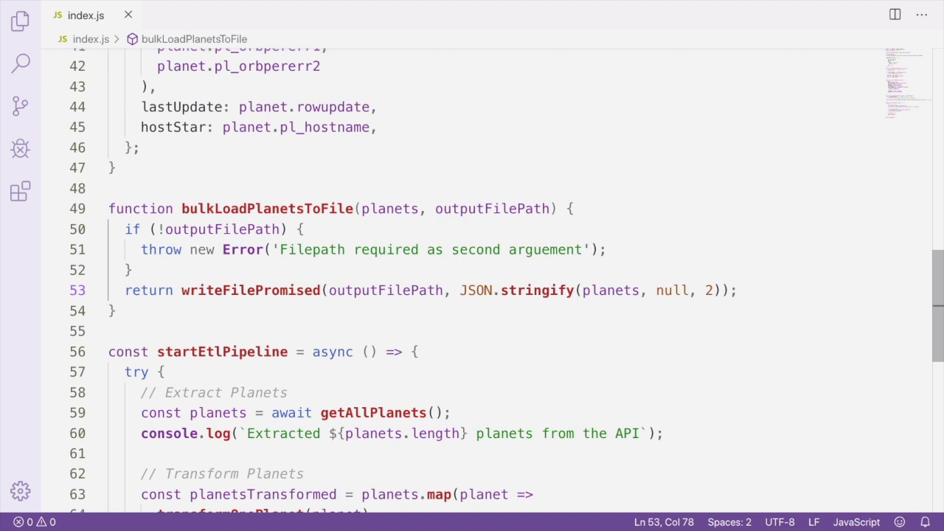
{"action": "type", "text": "// Load Planets"}
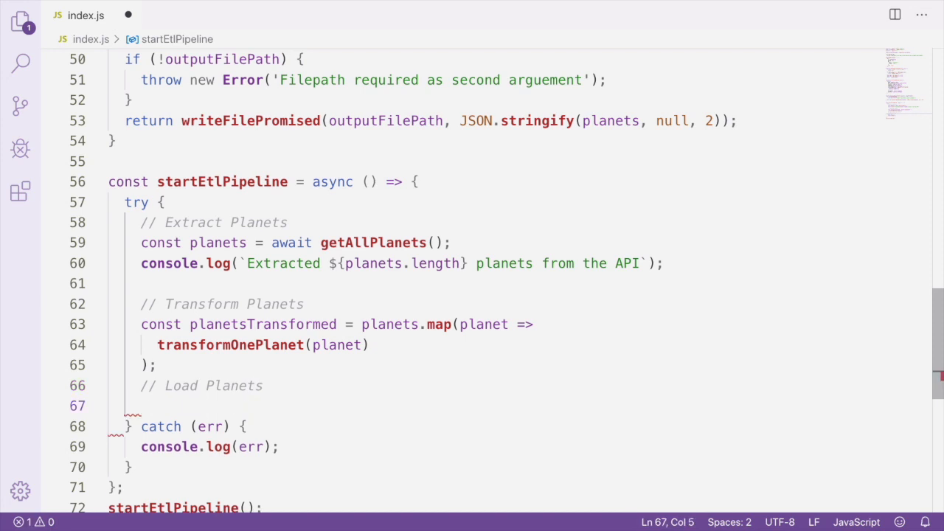
Set outputFile to `${__dirname}/out.json`, await bulkLoadPlanetsToFile(planetsTransformed, outputFile) and log 'Loaded planets successfully'.
{"action": "type", "text": "const outputFile ="}
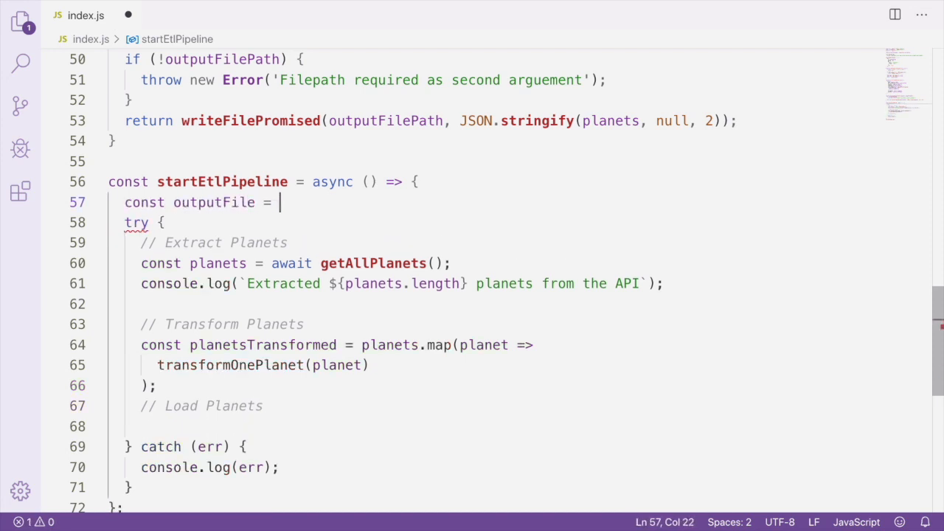
{"action": "type", "text": "`${__dirname}/out.json`;"}
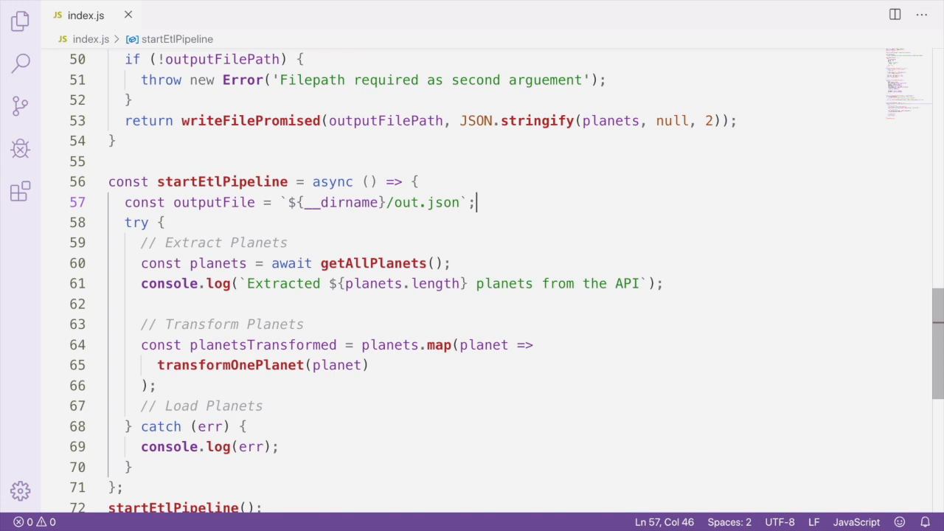
{"action": "type", "text": "await bulkLoa"}
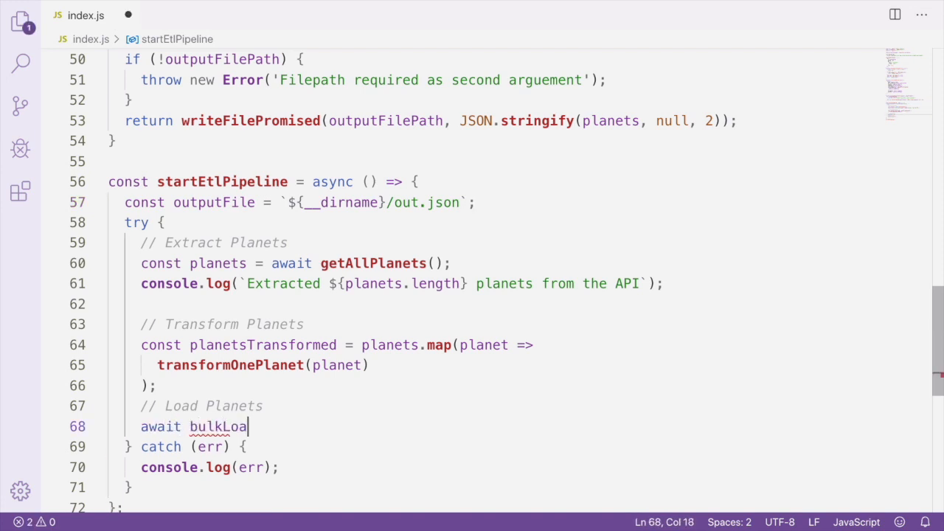
{"action": "type", "text": "dPlanetsToFile(planetsTransformed, outputFile);"}
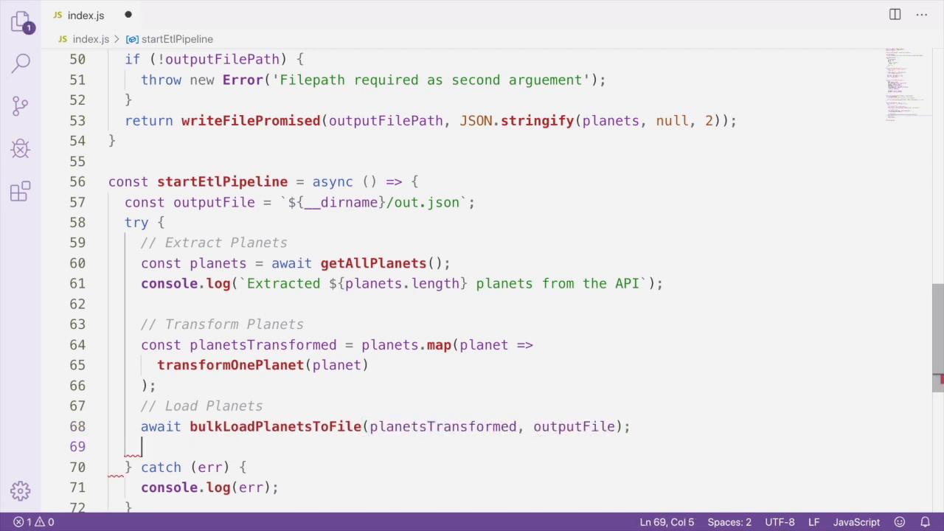
{"action": "type", "text": "console.log('Loaded planets successfully');"}
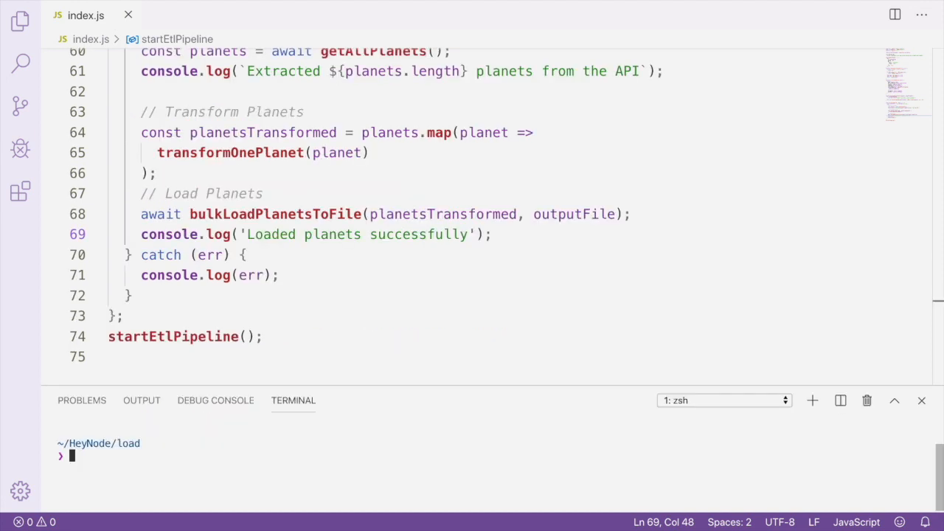
Run node index.js, extracting 4084 planets and loading them successfully, then view out.json.
{"action": "type", "text": "n"}
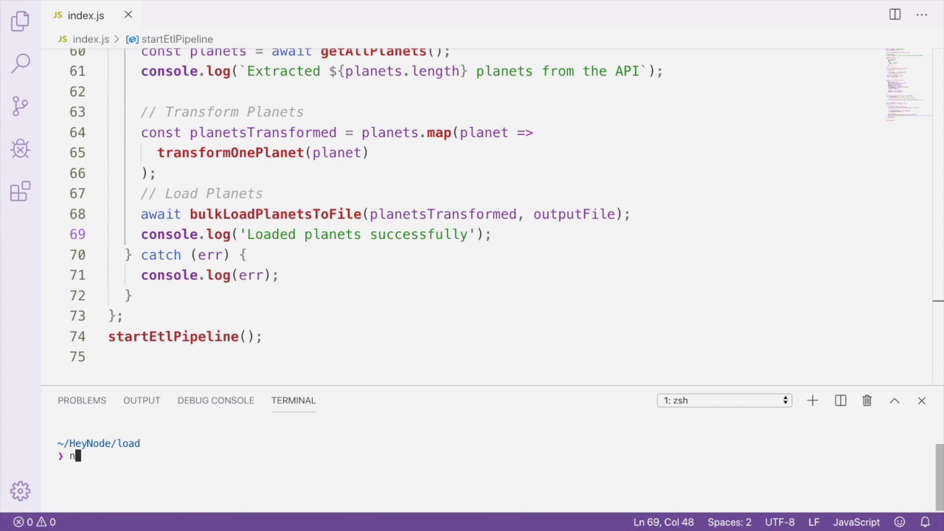
{"action": "key", "text": "Enter"}
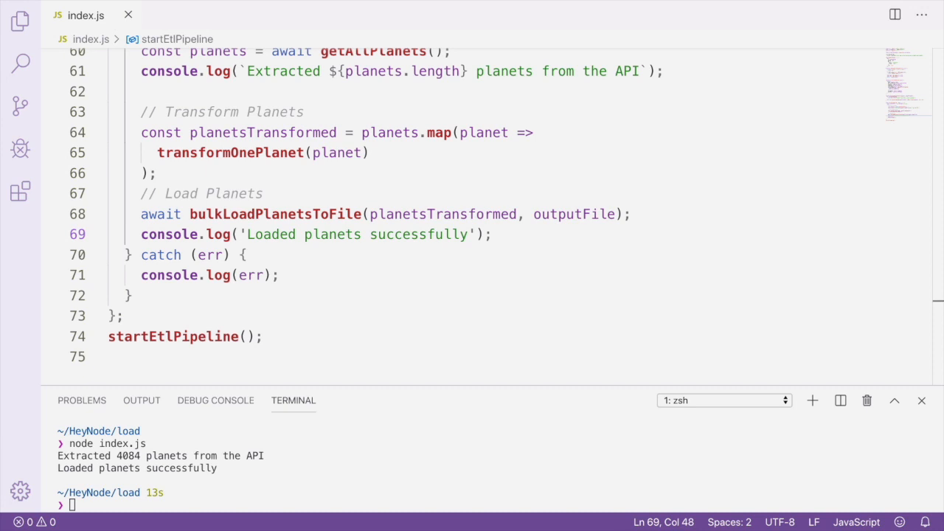
{"action": "mouse_move", "coordinate": [18, 23]}
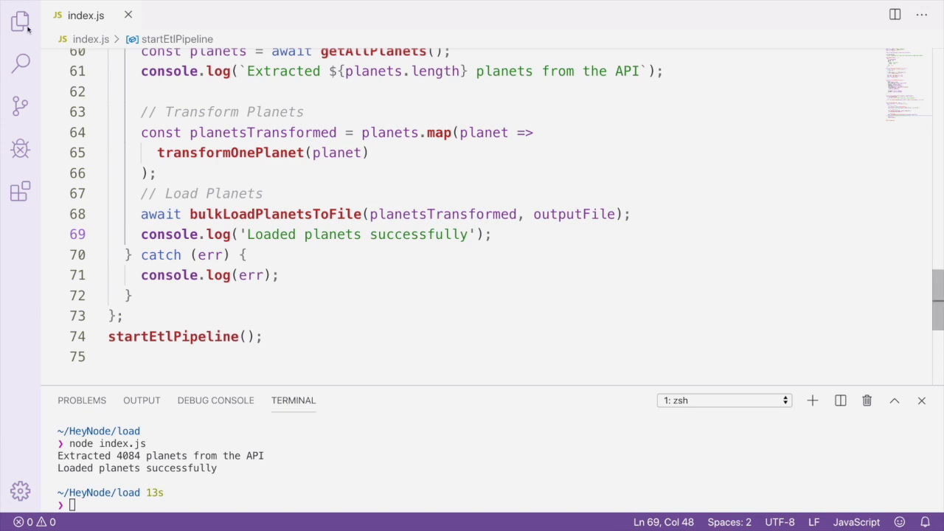
{"action": "left_click", "coordinate": [23, 22]}
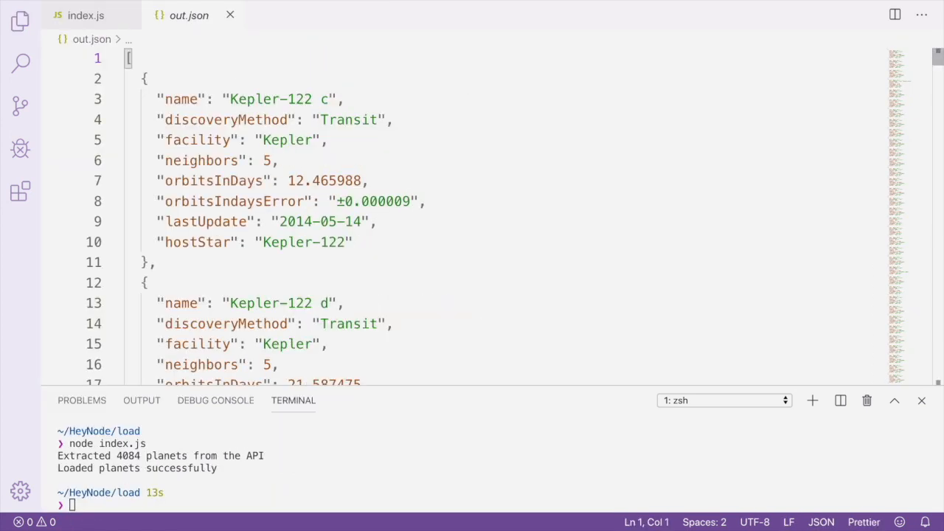
Scroll through out.json to confirm records such as Kepler-122 f and Kepler-123 b were written.
{"action": "scroll", "scroll_direction": "down", "scroll_amount": 3}
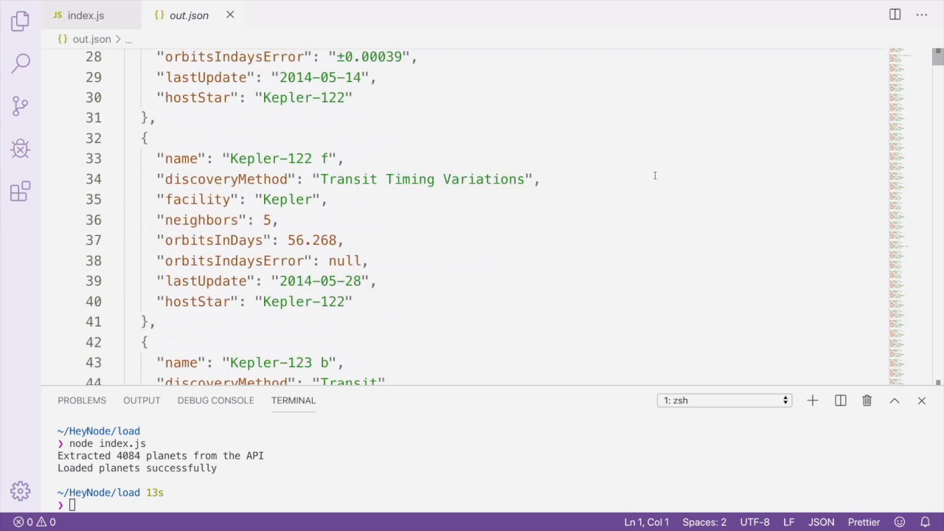